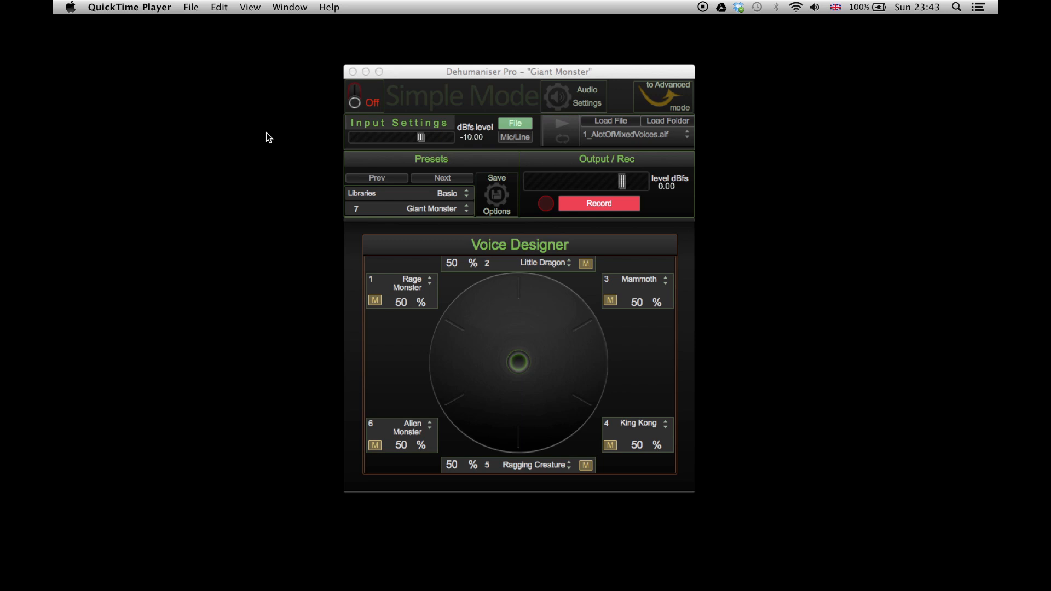
mouse_move(939, 59)
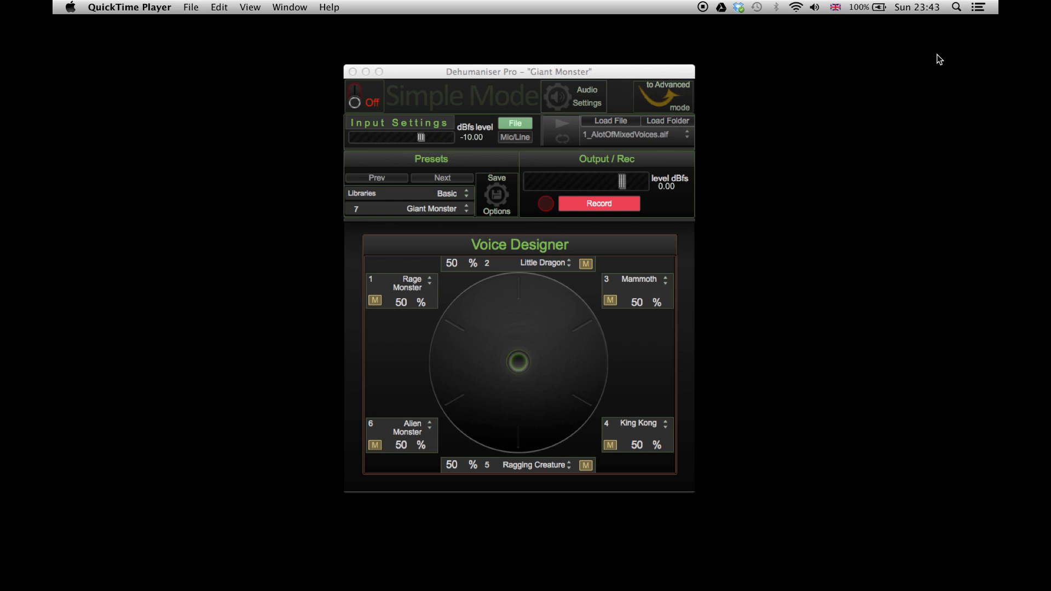
Search Spotlight for 'audi' so Audio MIDI Setup is the top result
left_click(955, 7)
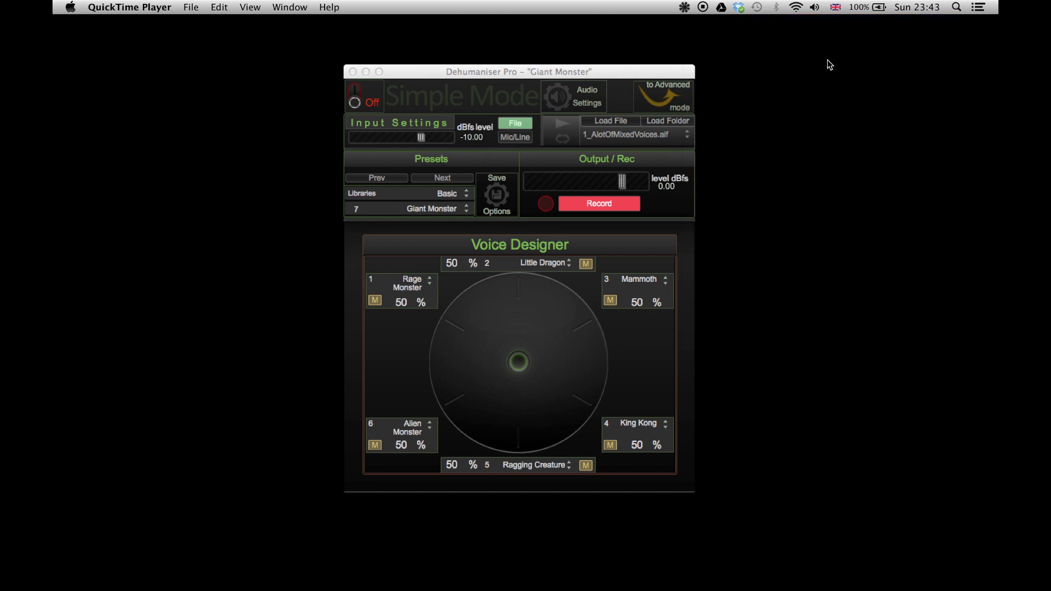
mouse_move(955, 13)
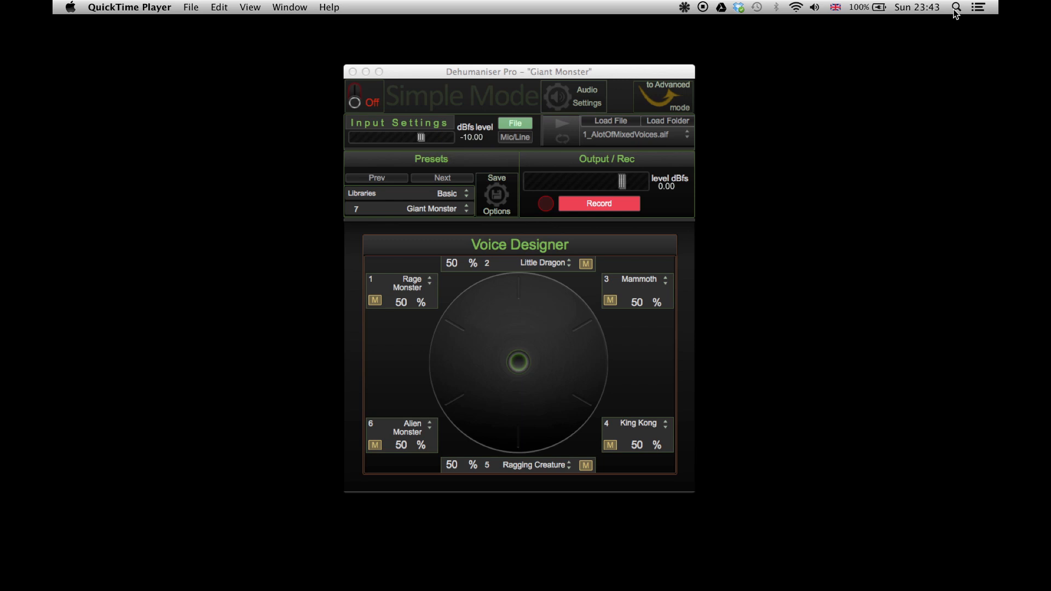
left_click(955, 8)
type("audi")
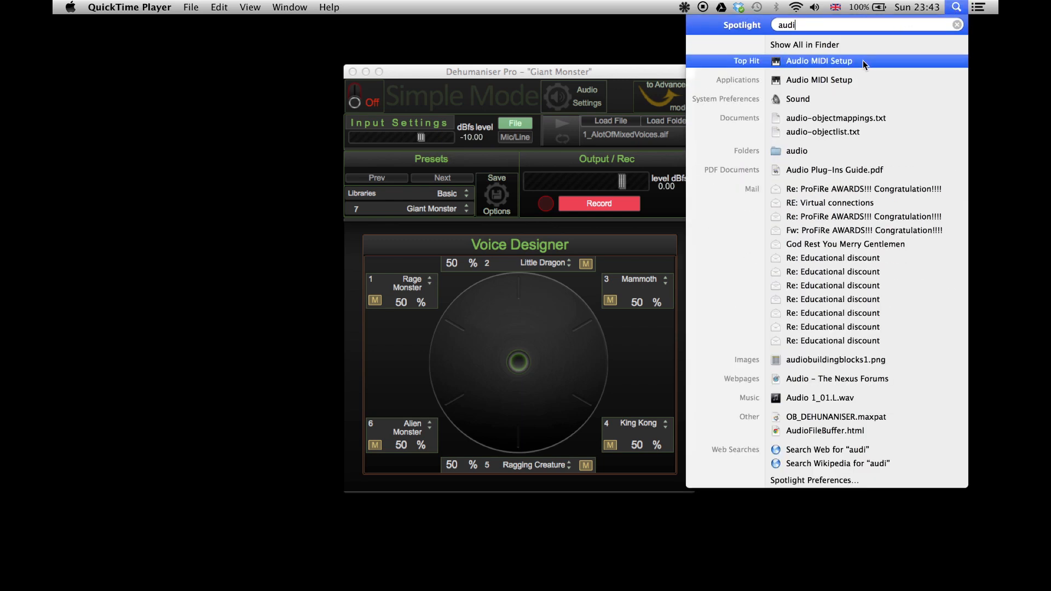
Create an aggregate device in Audio MIDI Setup using Built-in Output and Soundflower (2ch)
left_click(820, 62)
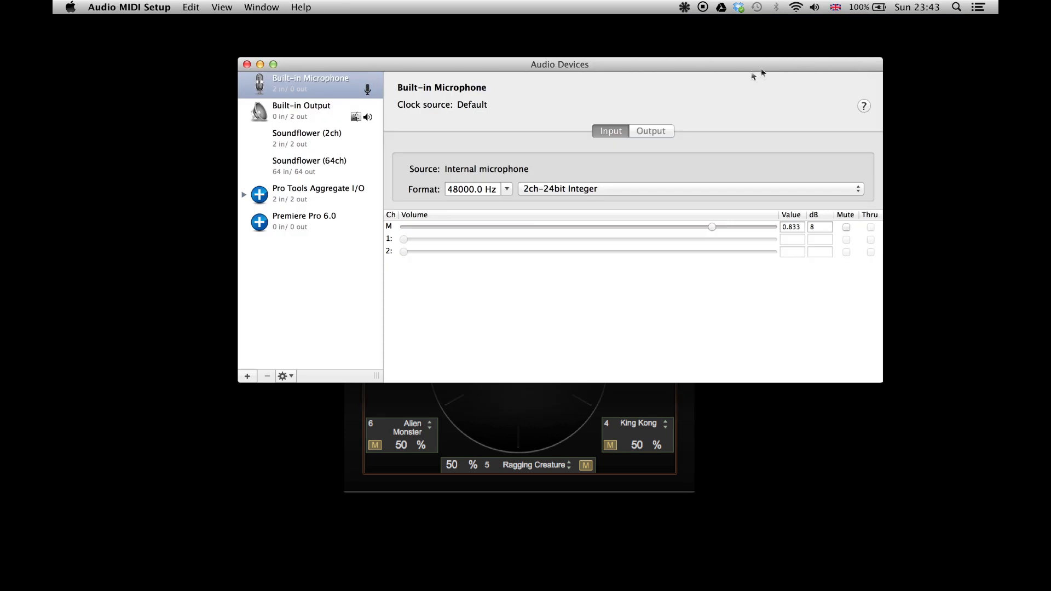
mouse_move(250, 377)
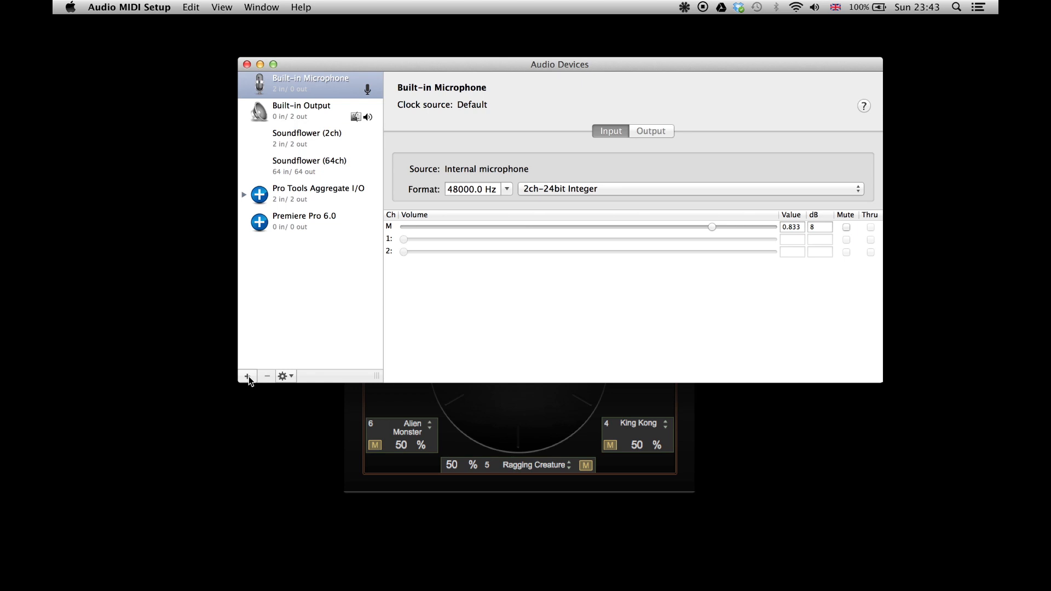
left_click(246, 376)
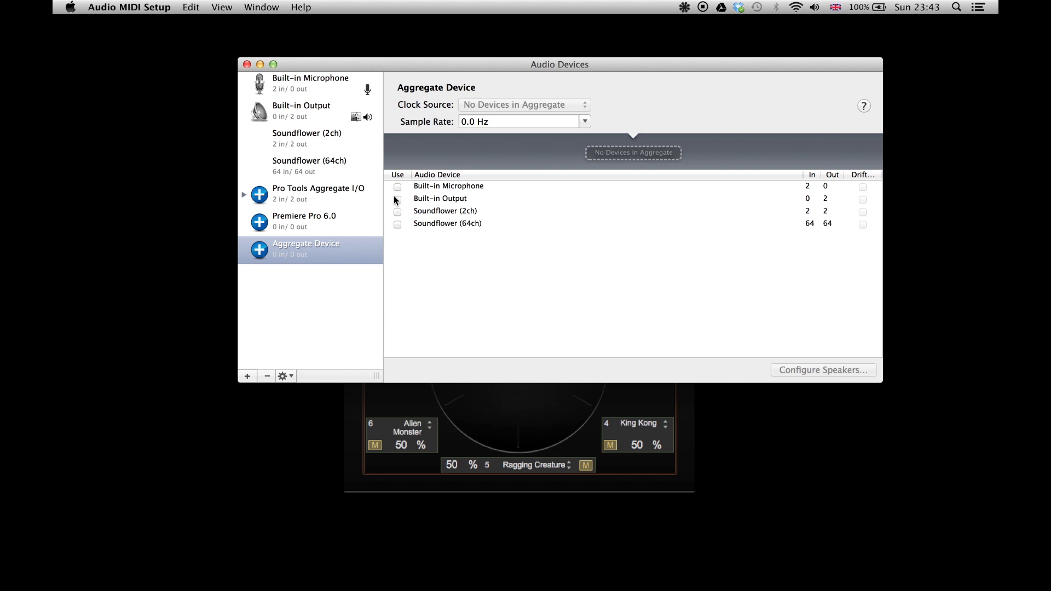
left_click(397, 198)
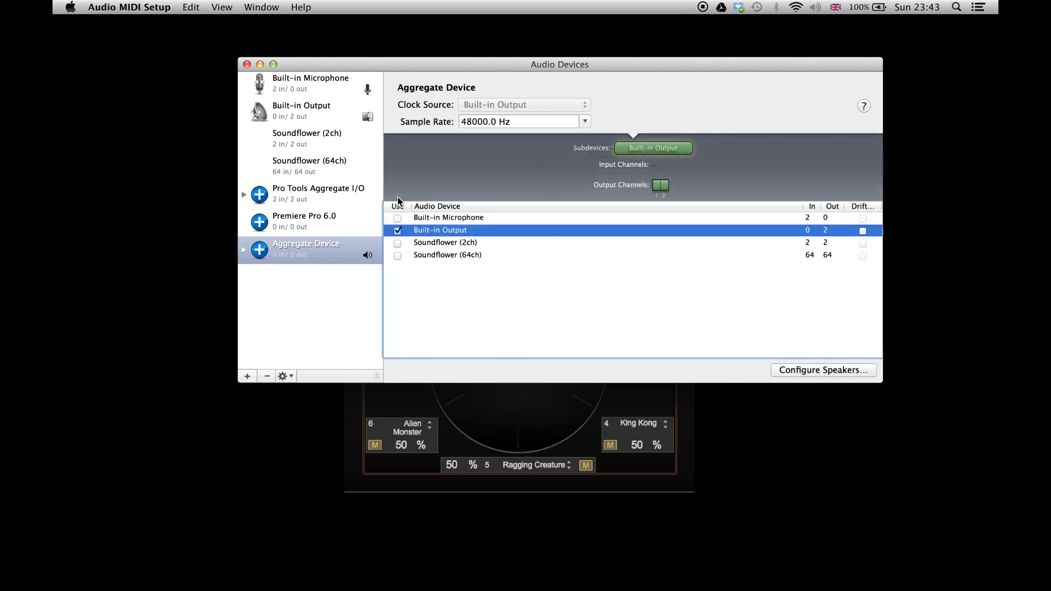
mouse_move(397, 250)
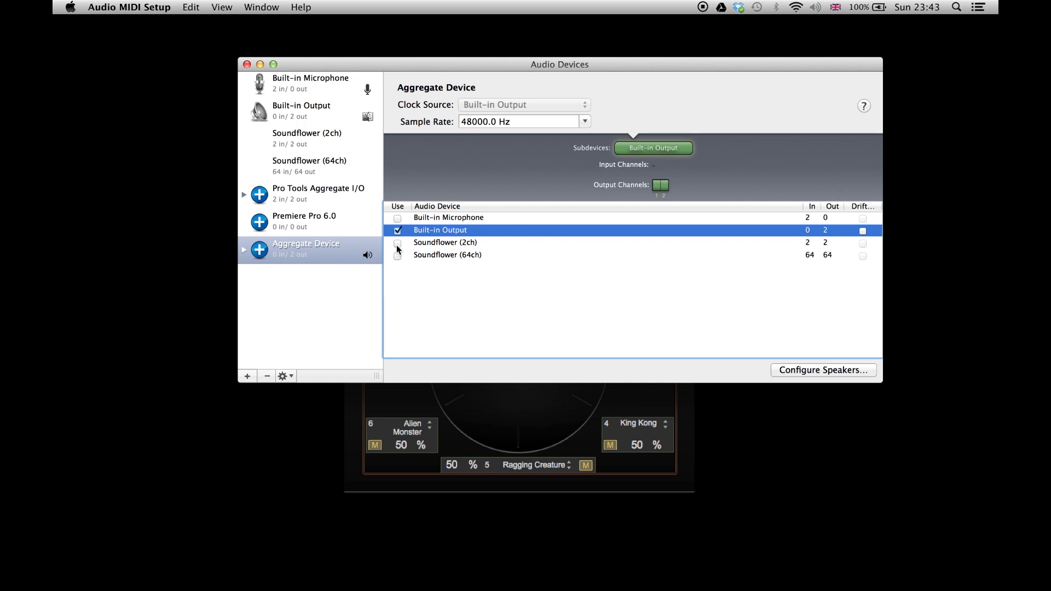
left_click(396, 242)
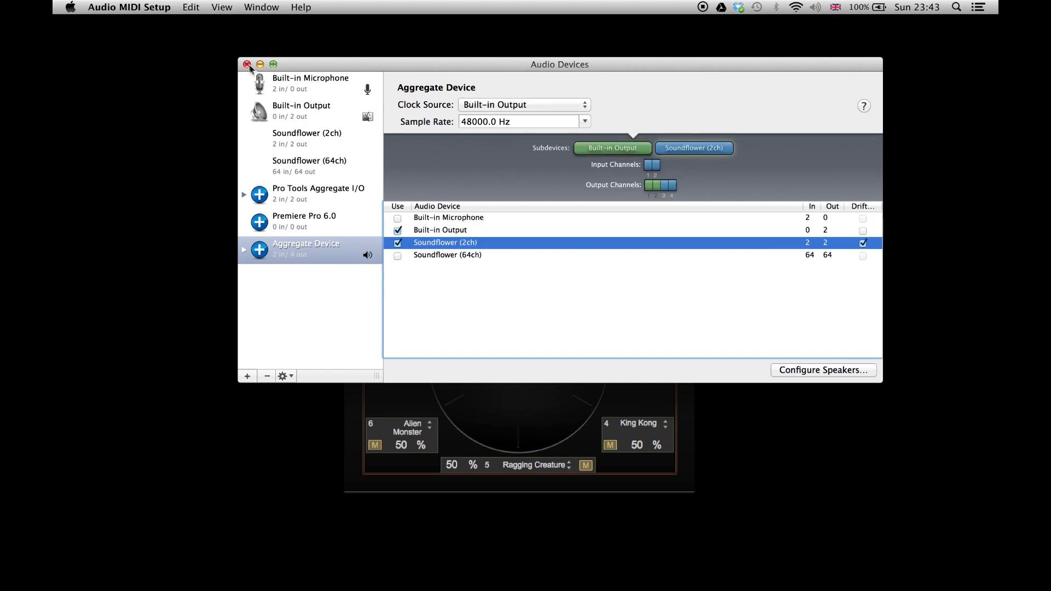
Set Dehumanizer Pro's output device to Soundflower (2ch) in Audio Settings
left_click(247, 65)
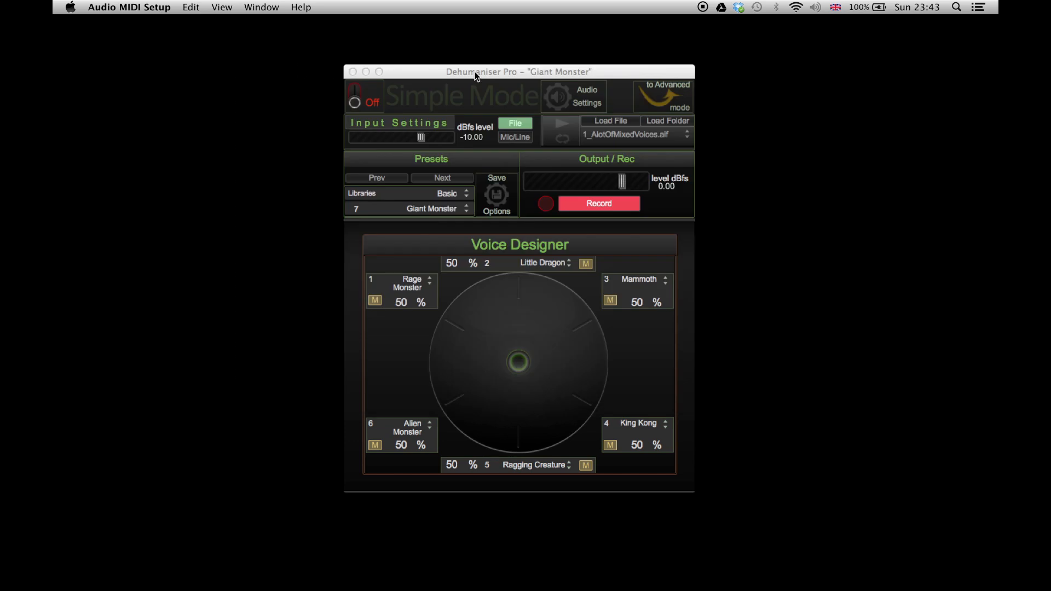
mouse_move(417, 52)
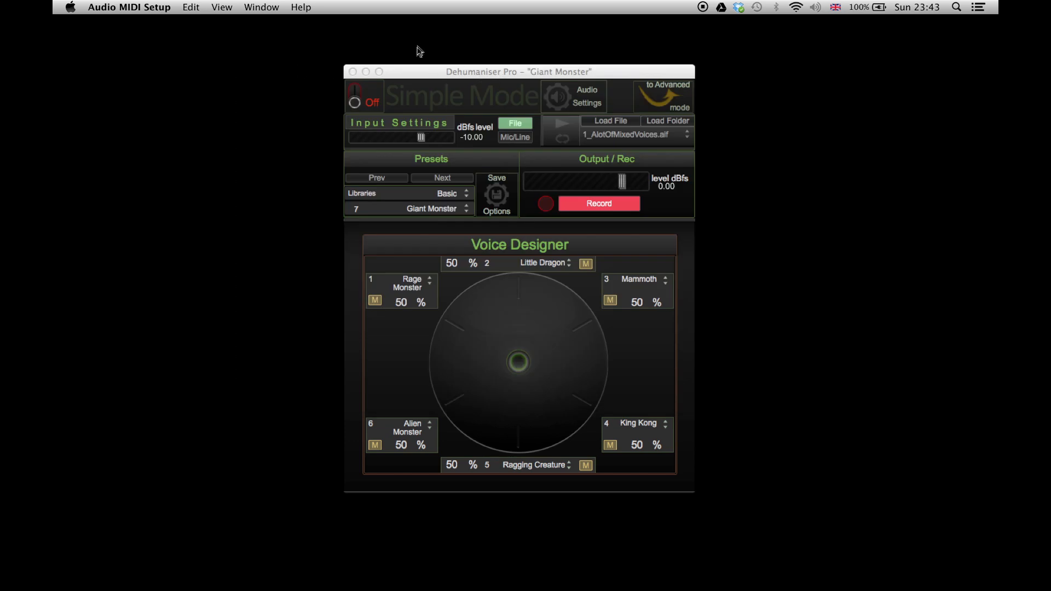
left_click(586, 97)
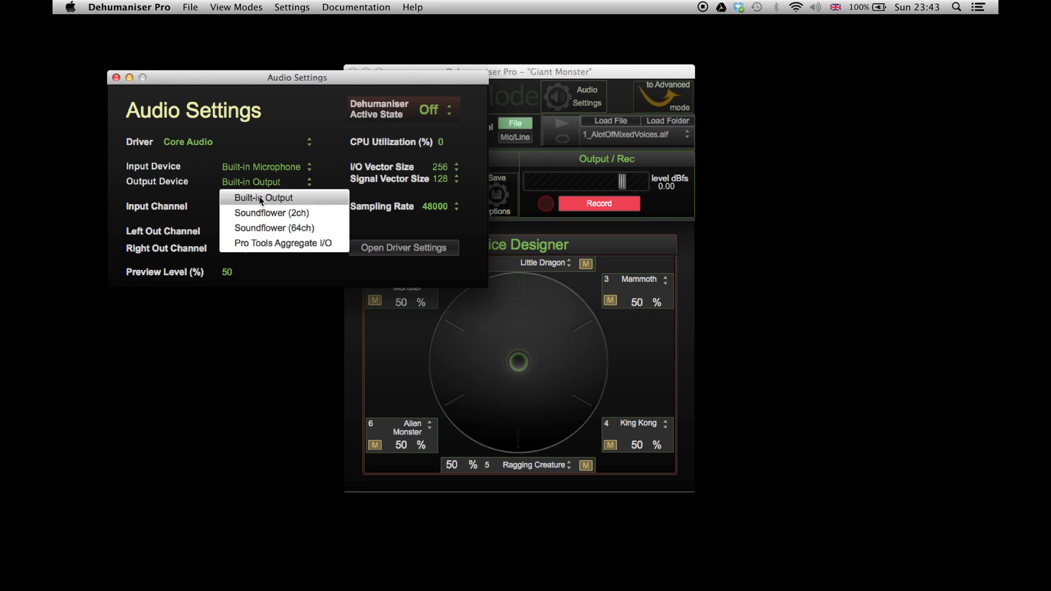
mouse_move(272, 212)
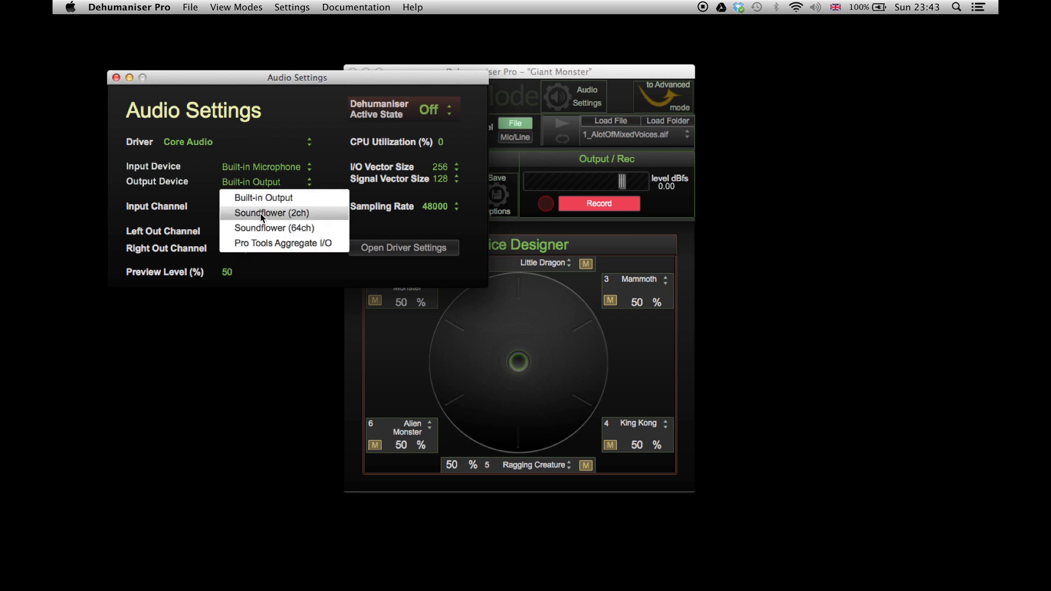
left_click(271, 212)
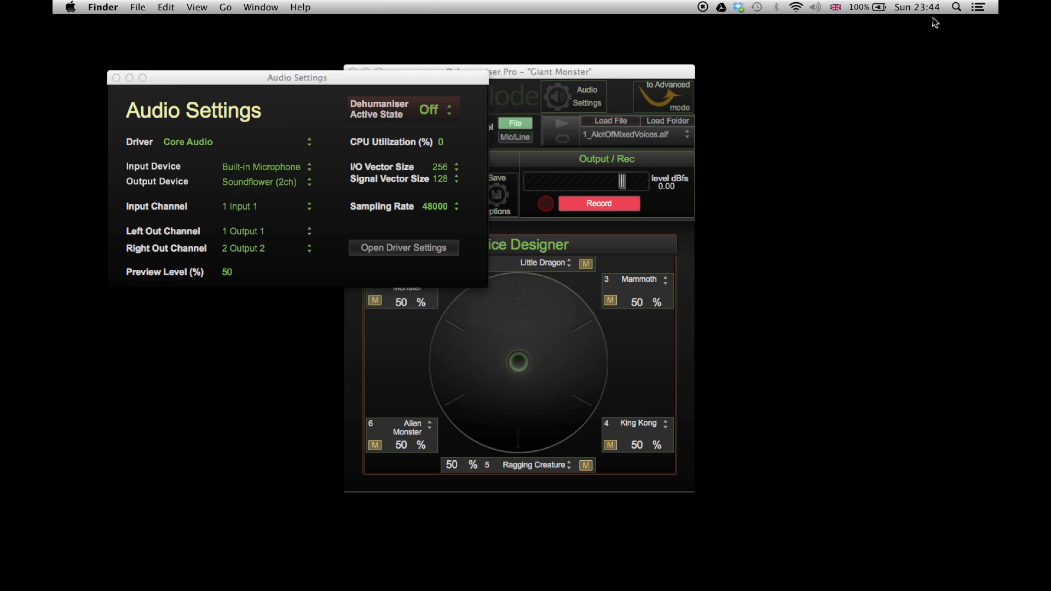
Launch Pro Tools from Spotlight so its Quick Start dialog appears
left_click(956, 6)
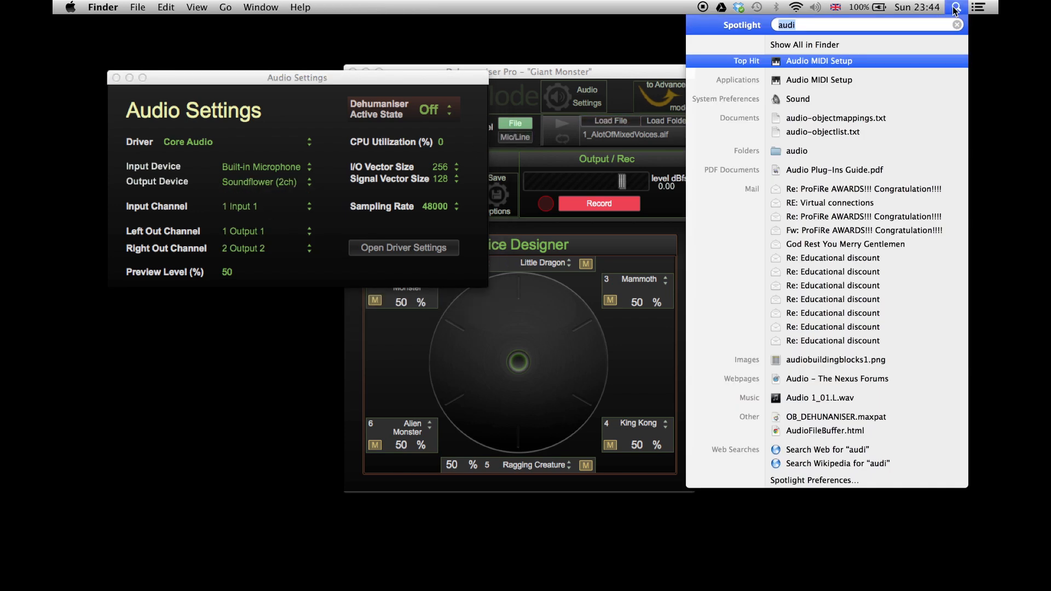
type("pro")
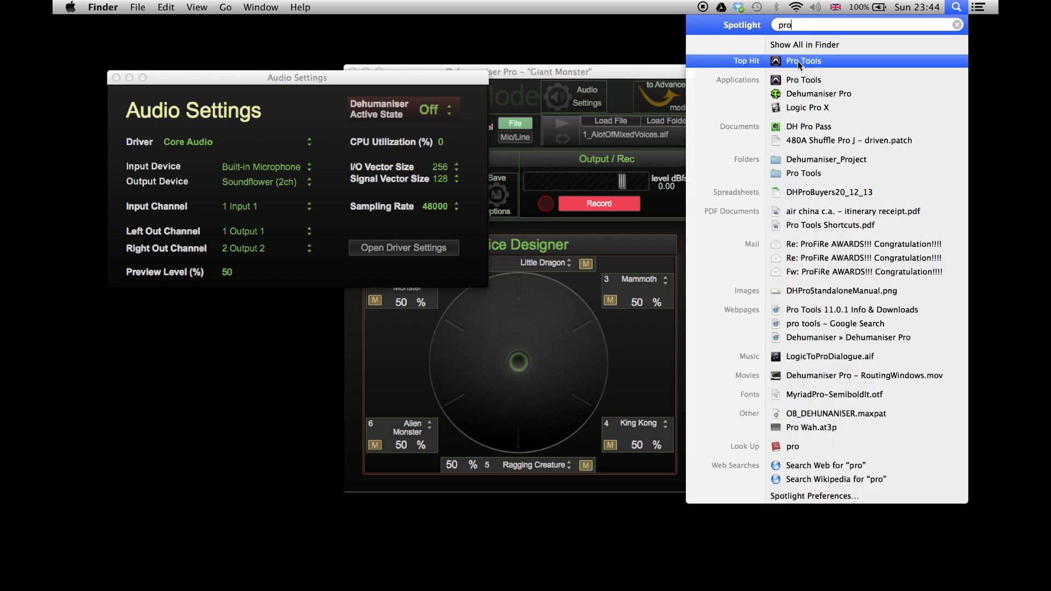
left_click(803, 61)
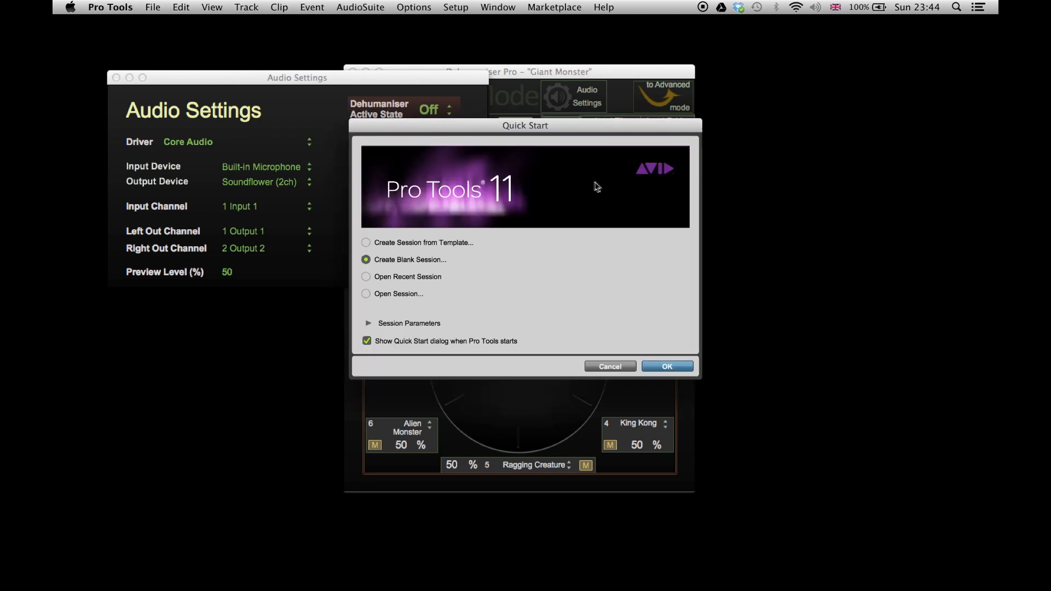
Create a blank session and save it as 'monsters'
left_click(667, 366)
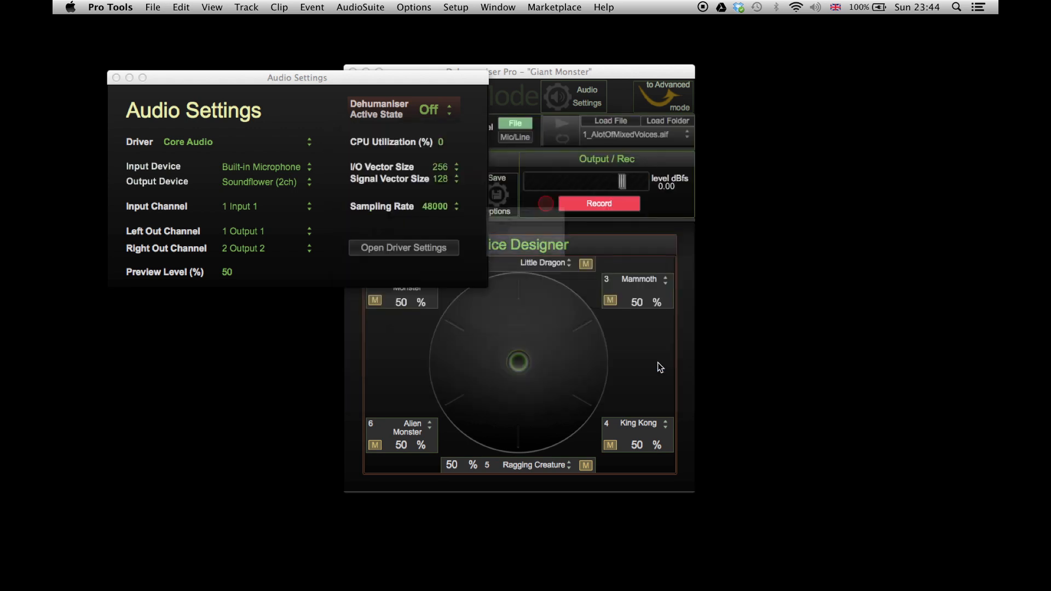
left_click(497, 184)
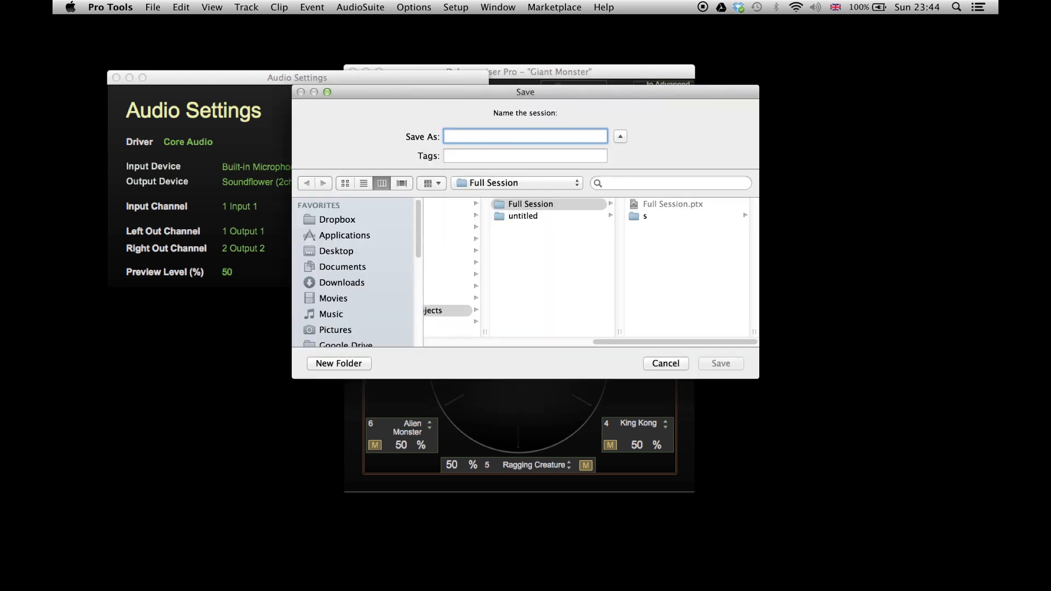
type("monsters")
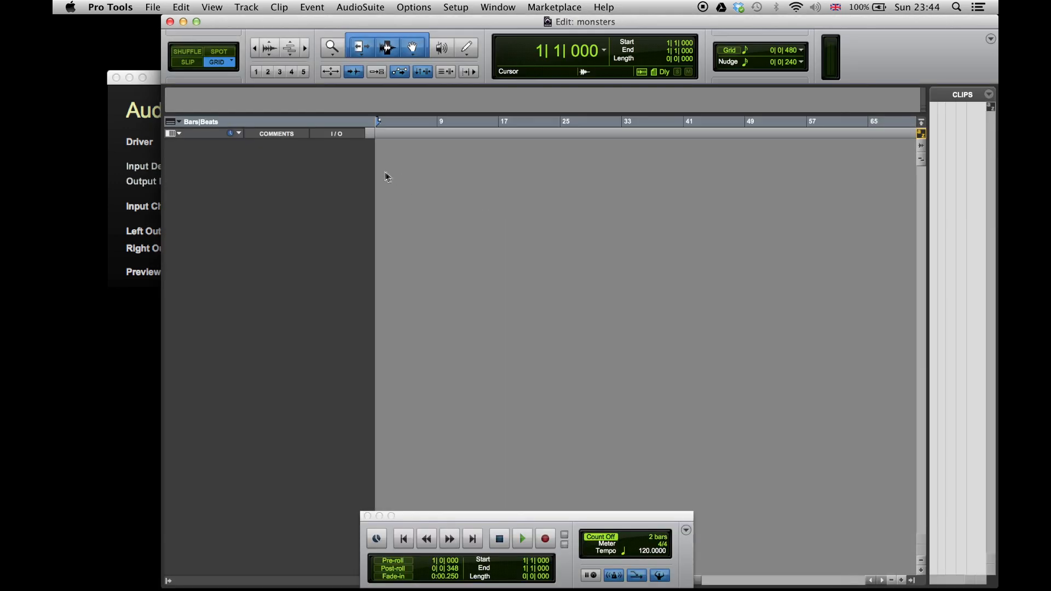
Add one new stereo audio track, Audio 1, via Track > New
left_click(246, 8)
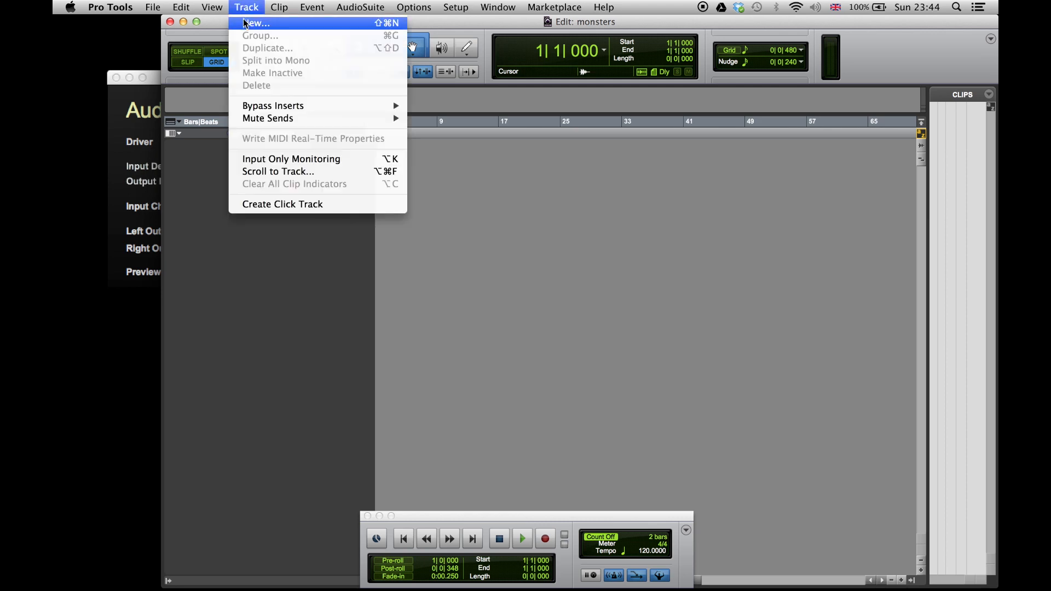
left_click(256, 23)
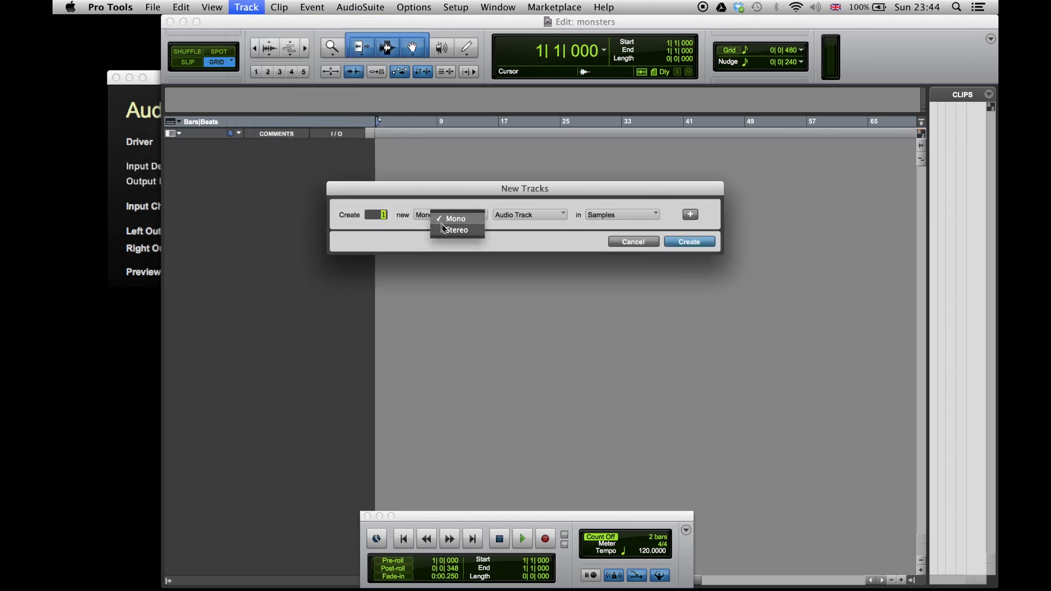
left_click(689, 241)
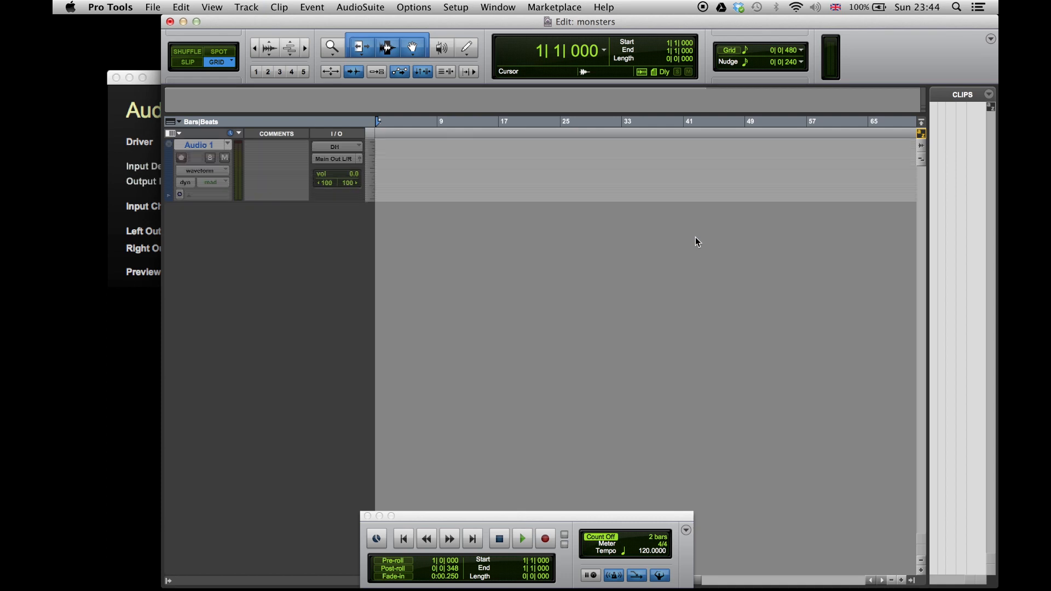
In Setup > I/O, show the input paths to rename the first stereo path 'DH'
left_click(456, 7)
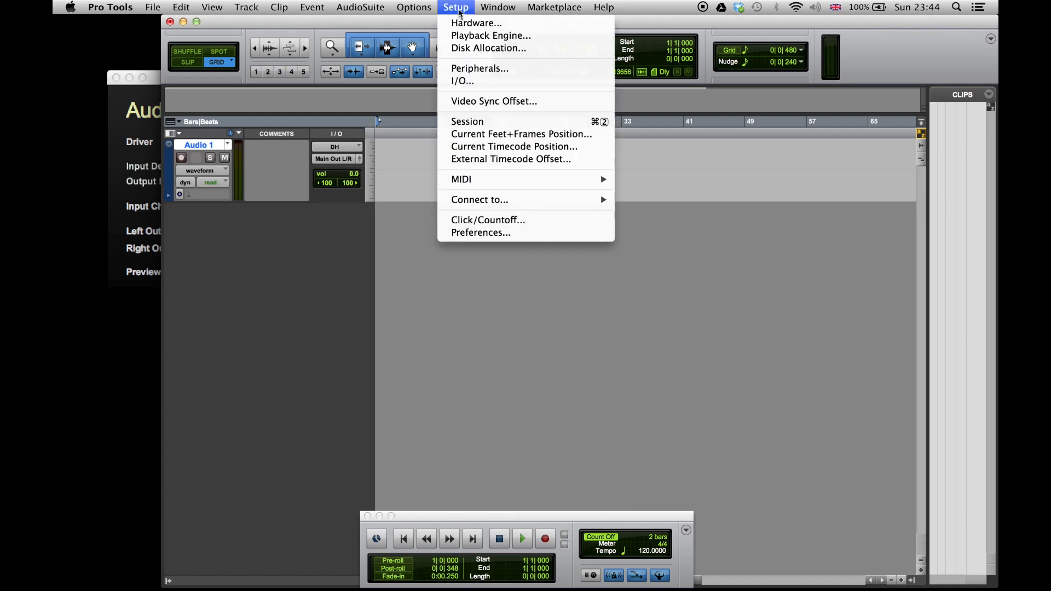
left_click(491, 35)
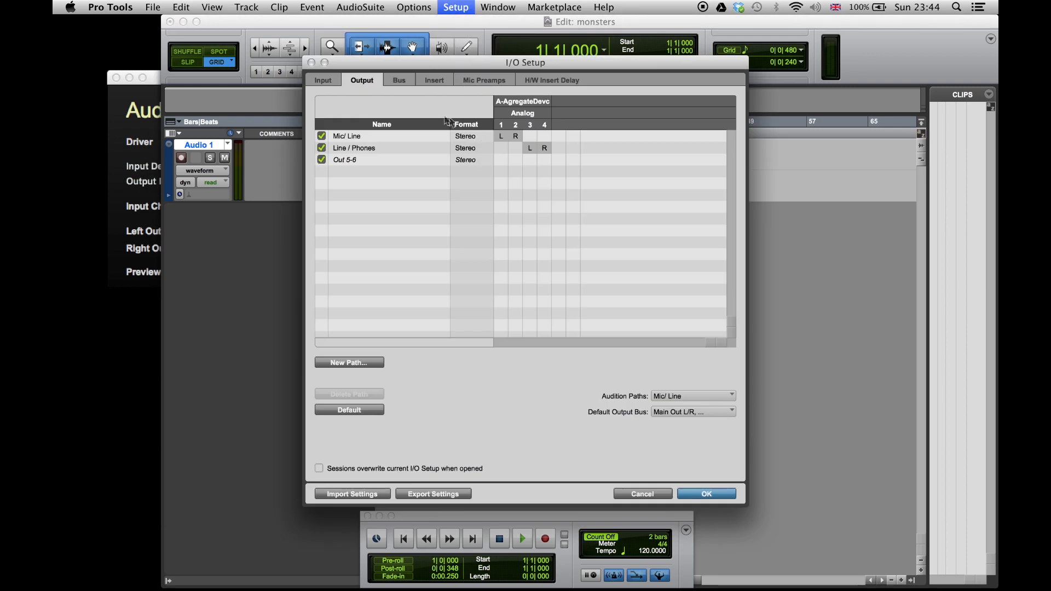
mouse_move(354, 101)
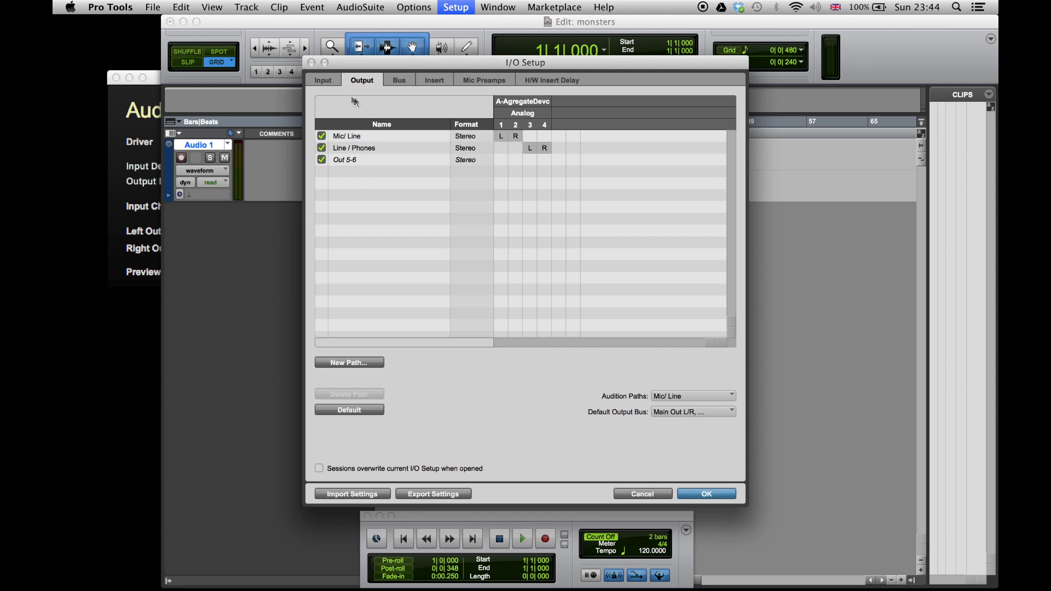
left_click(323, 80)
type("DH")
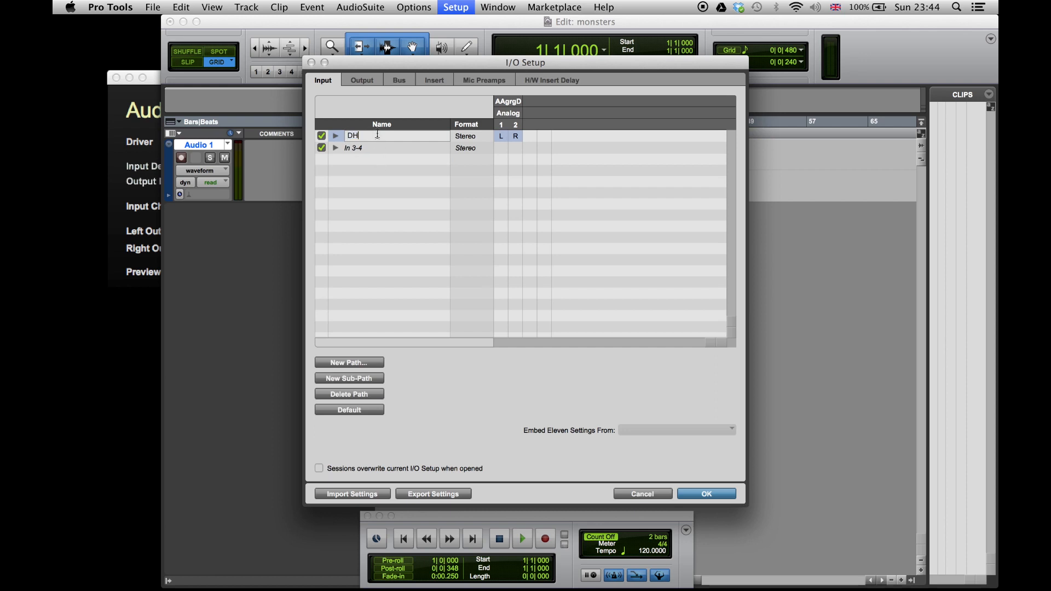
mouse_move(704, 493)
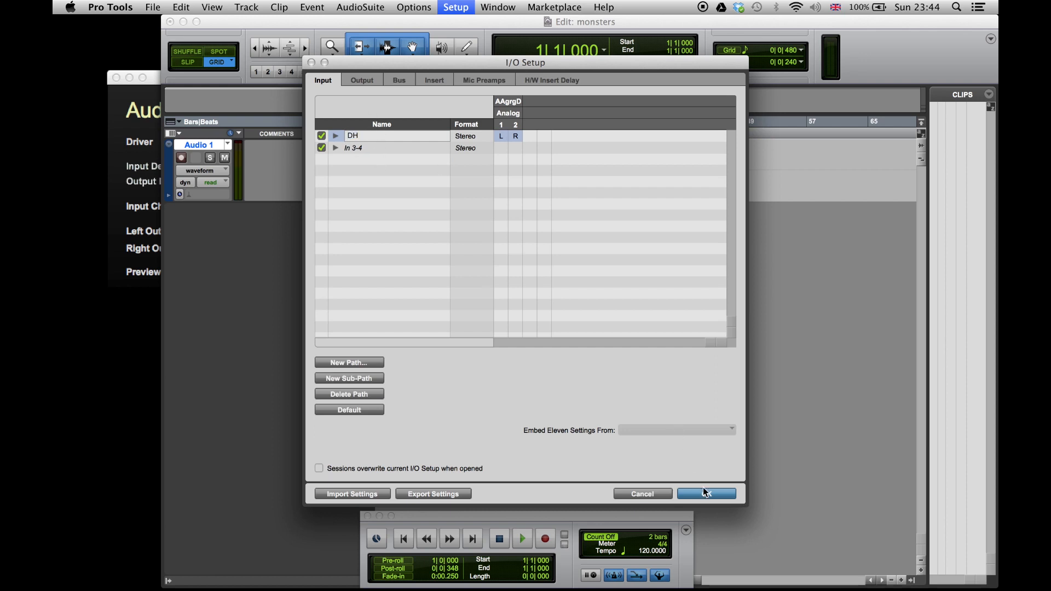
Confirm I/O Setup, switch Dehumanizer on and play its file, then record onto Audio 1
left_click(705, 494)
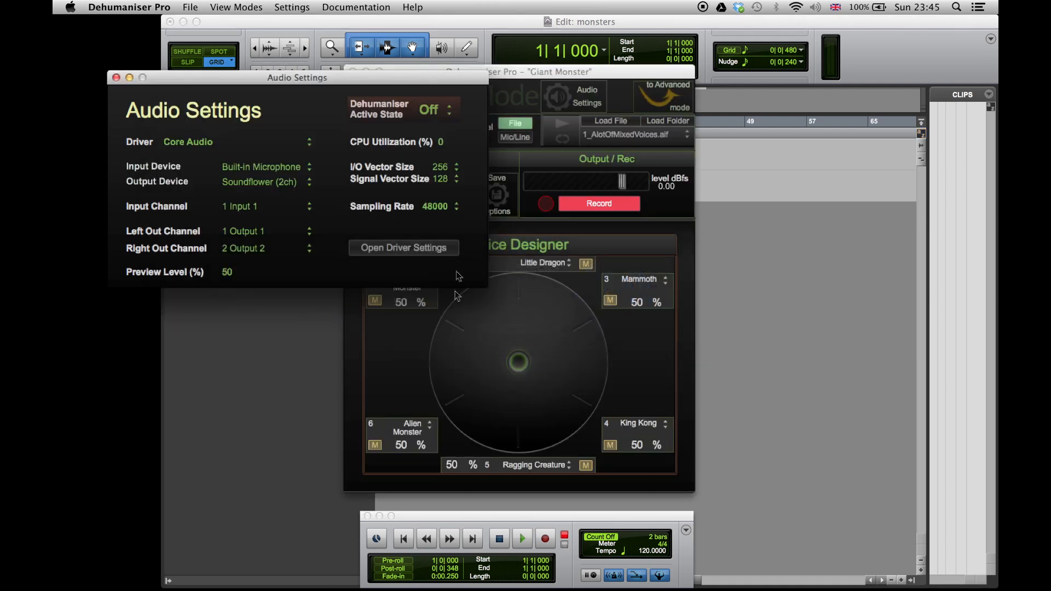
mouse_move(480, 83)
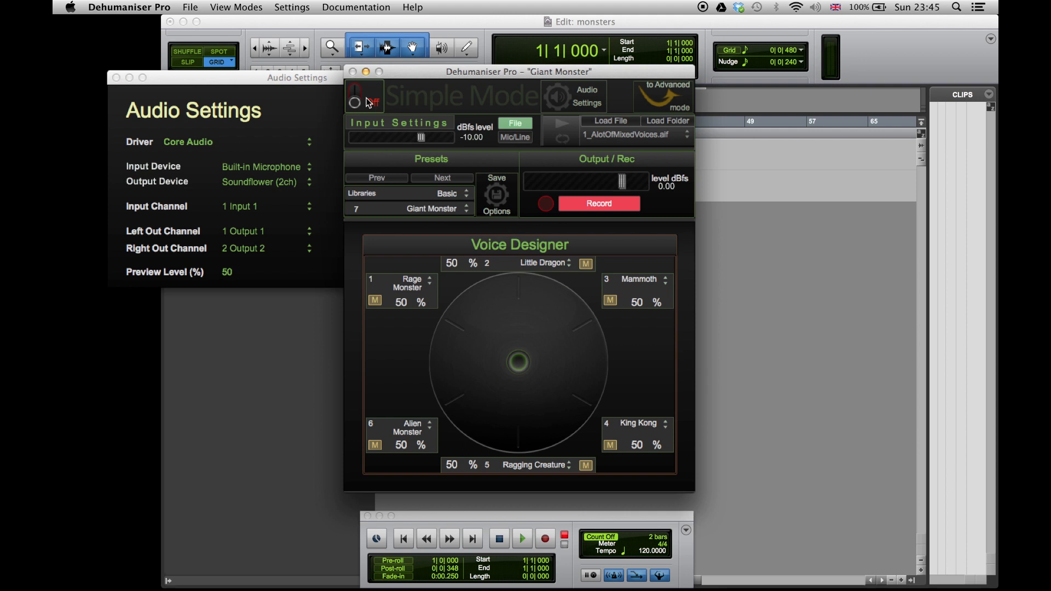
left_click(364, 97)
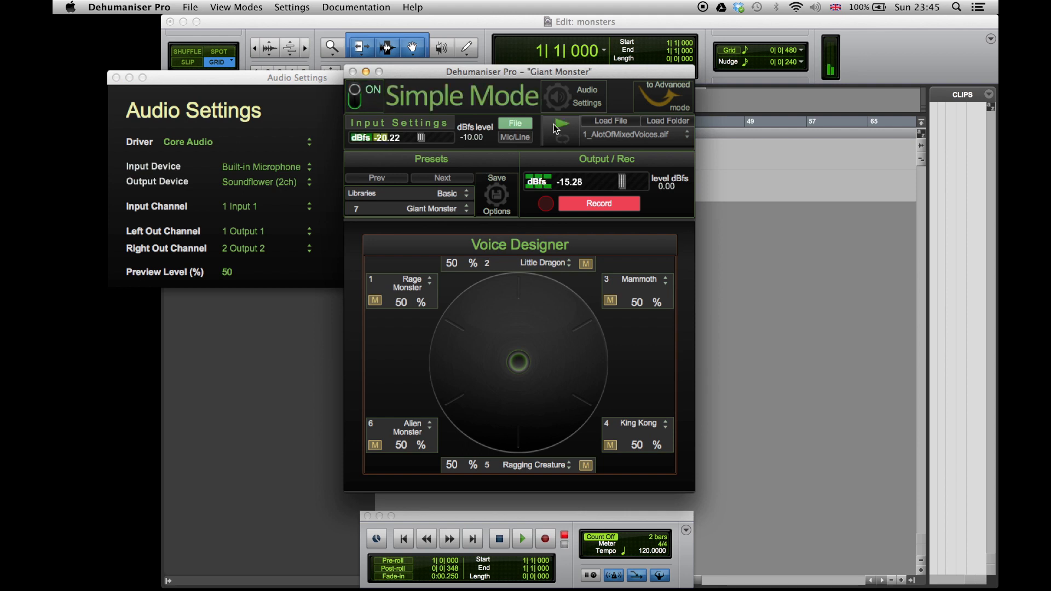
left_click(562, 123)
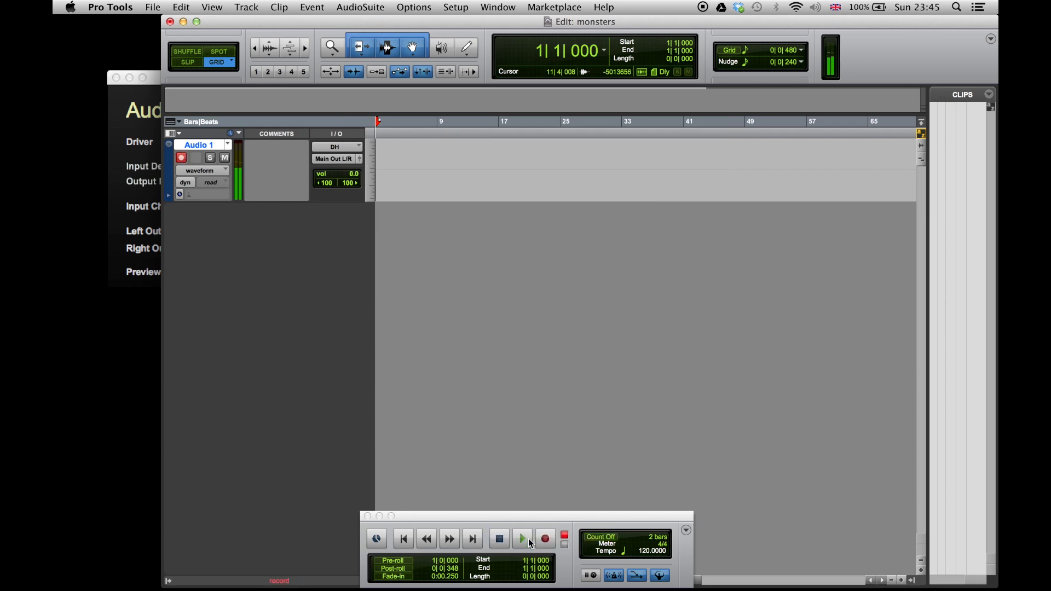
left_click(521, 539)
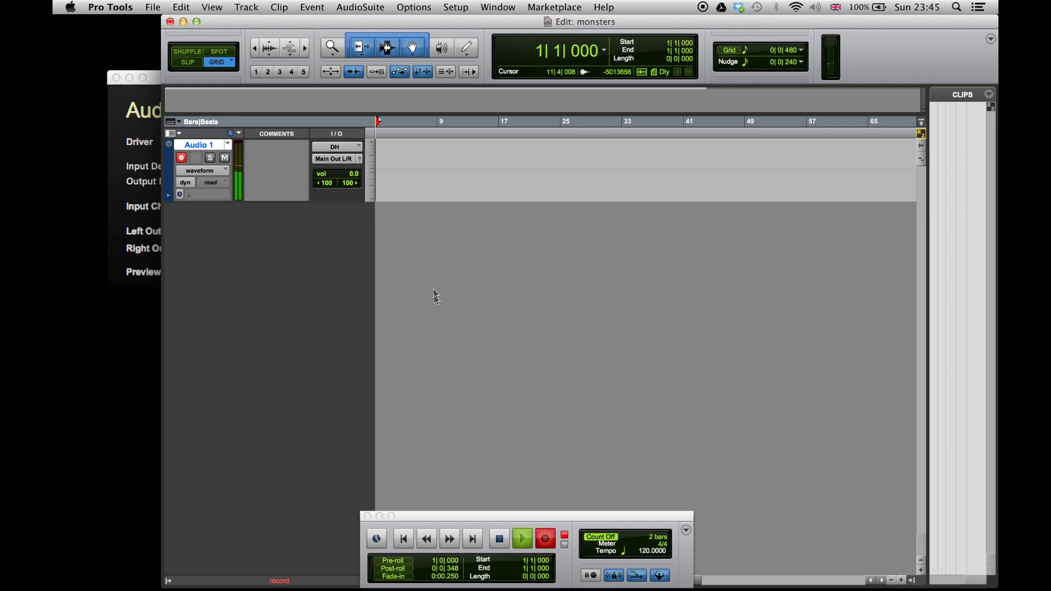